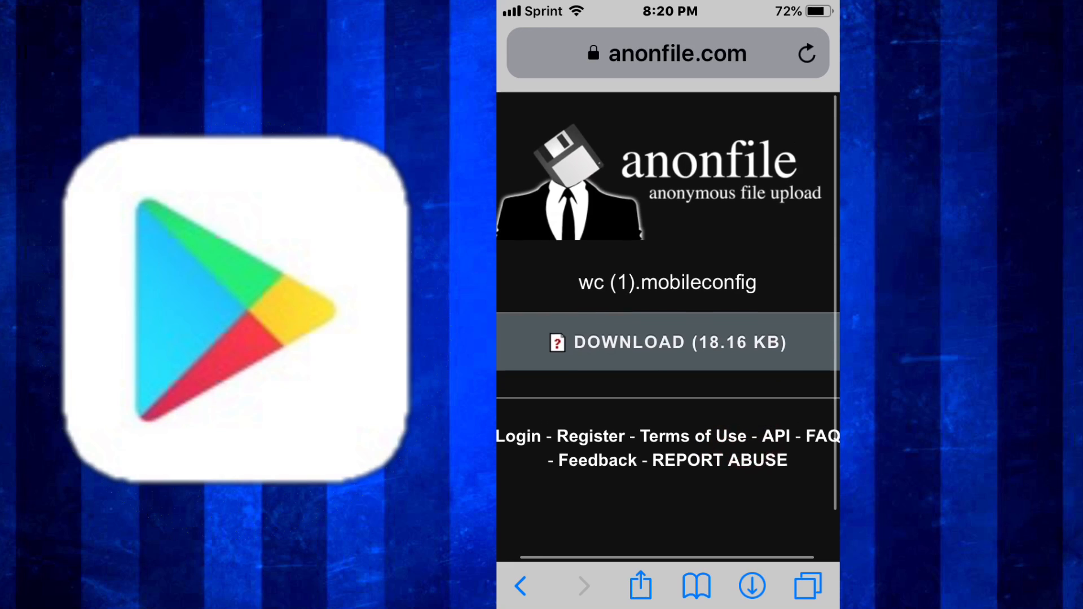
- Start the wc (1).mobileconfig download on anonfile, dismissing the ad tab, until the download options appear
click(667, 342)
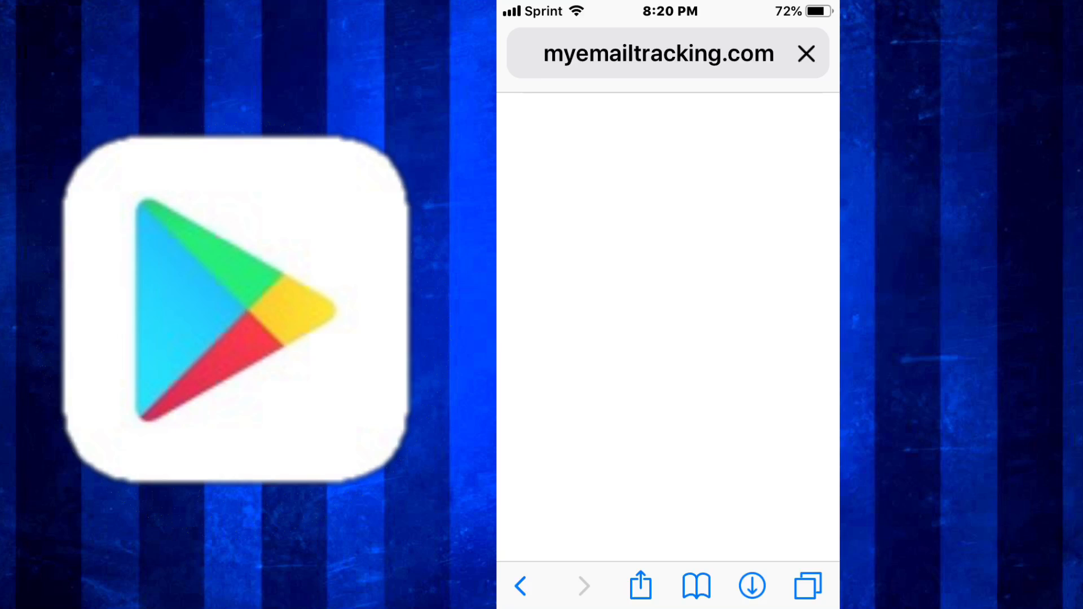
click(658, 53)
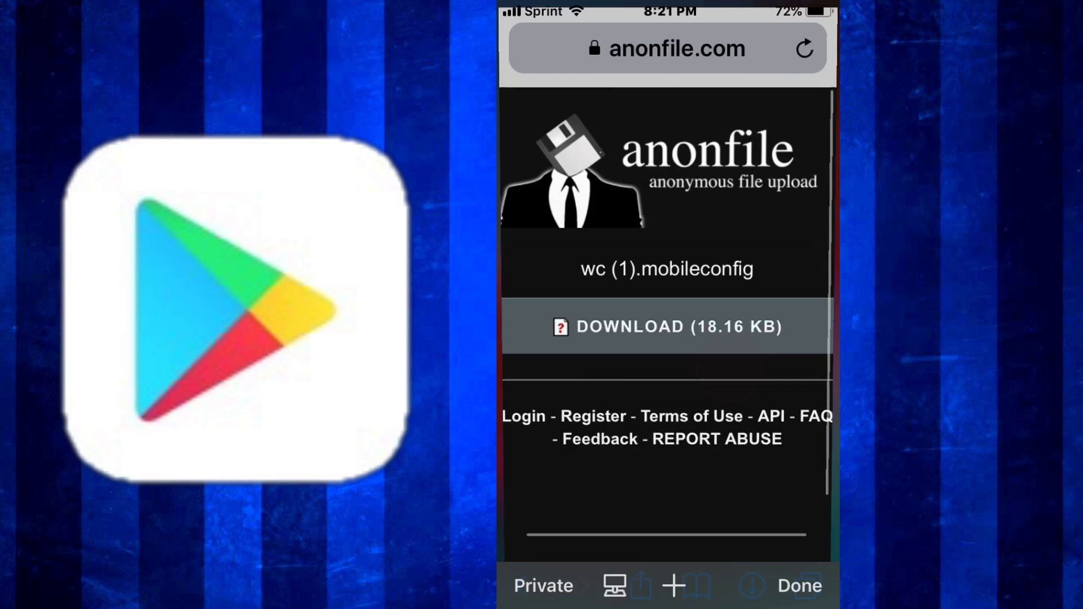
click(666, 326)
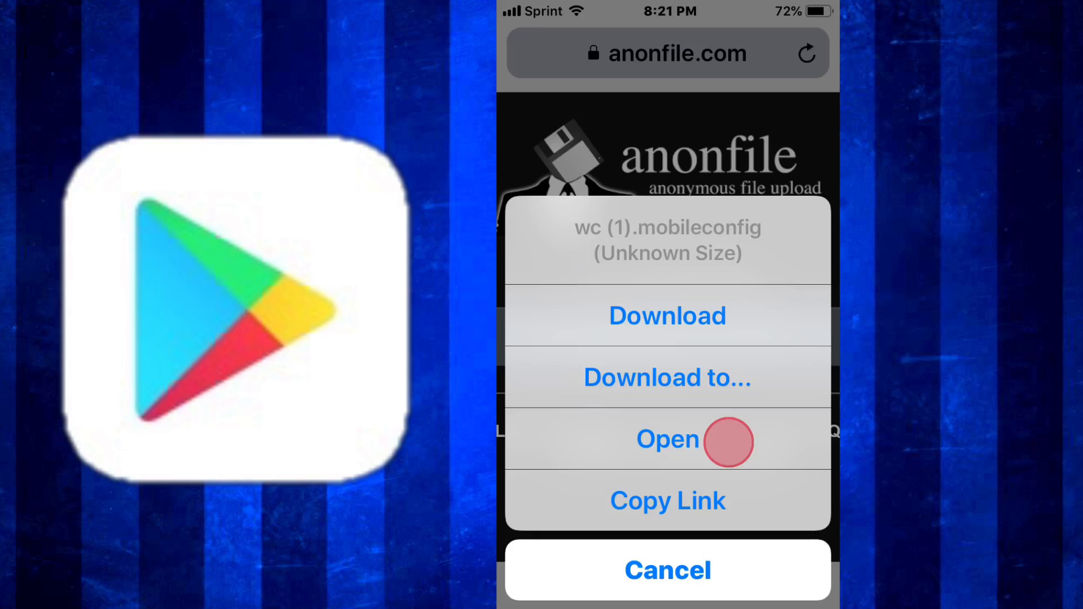
- Open the mobileconfig and allow Settings to show the unsigned Play Store profile
click(667, 440)
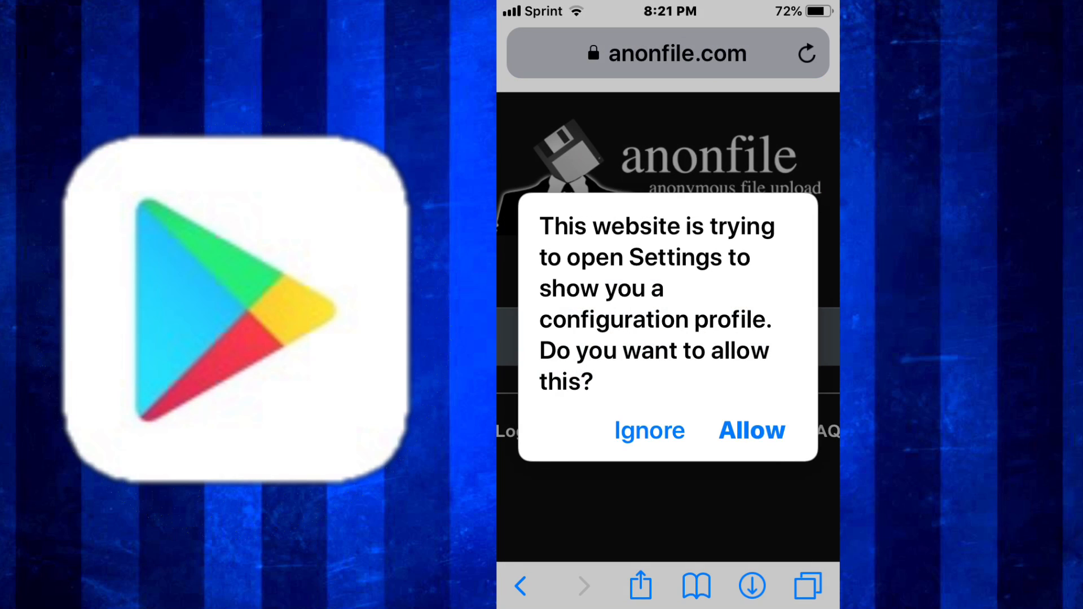
click(750, 430)
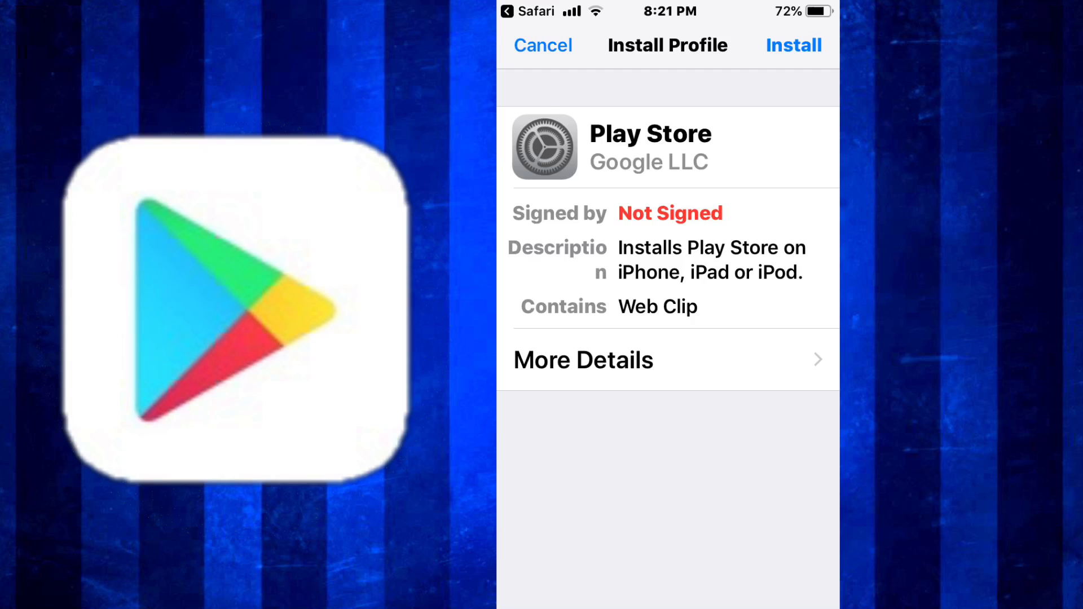
- Install the unsigned Play Store profile through consent and the warning, landing on the Google Play storefront
click(793, 45)
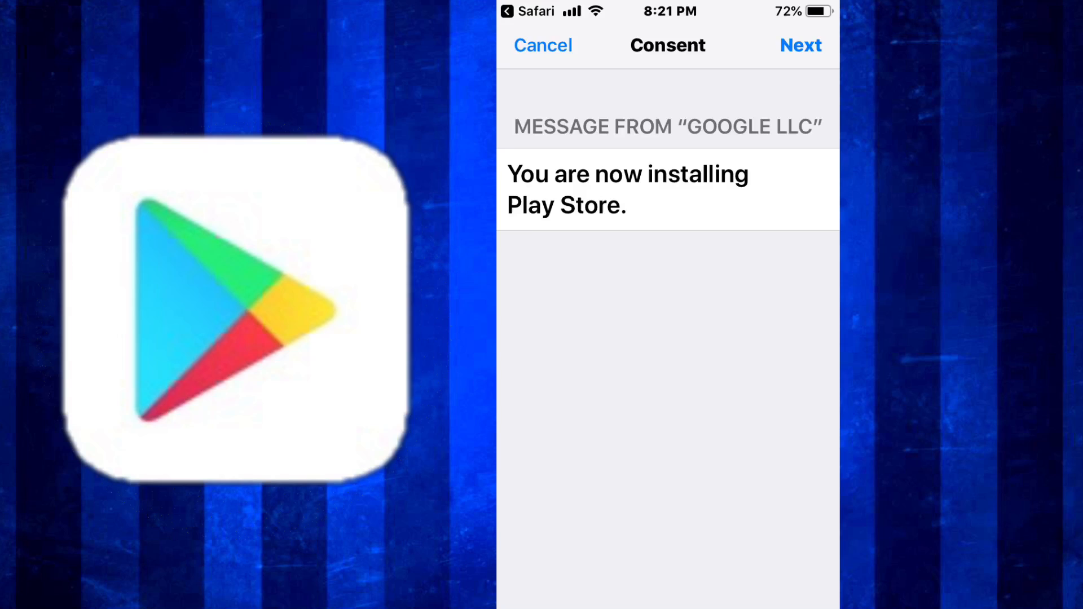
click(800, 45)
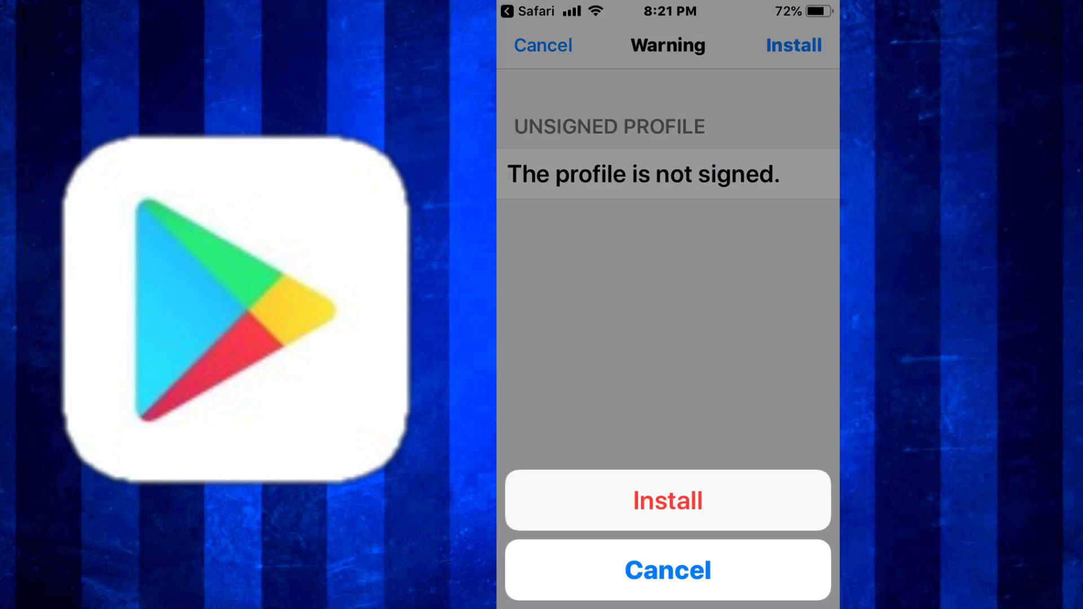
click(667, 570)
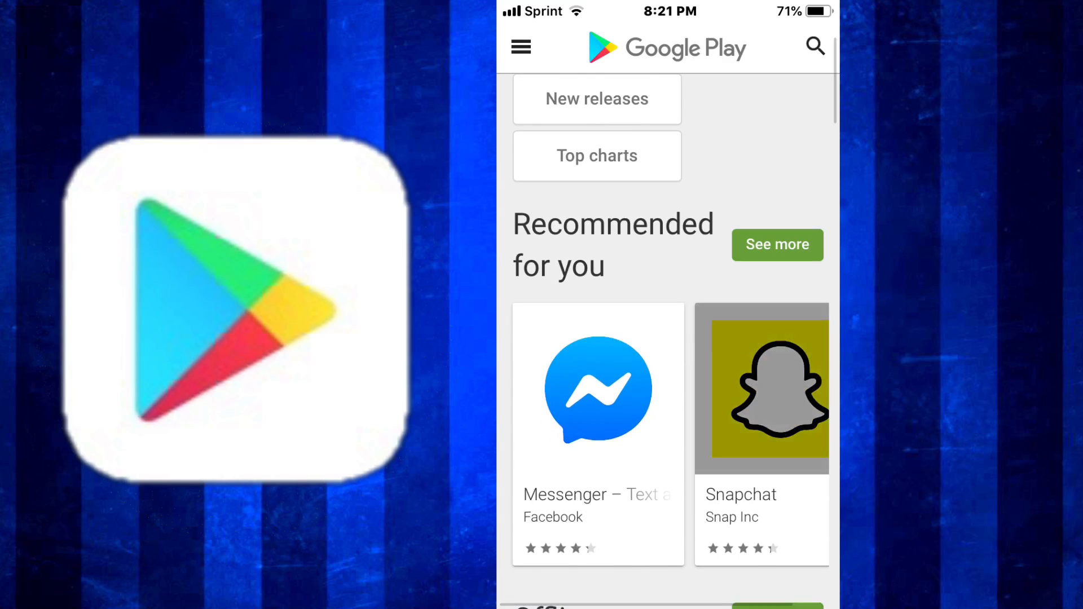
- Browse the Google Play home through Tools, Browsers, Messaging and Social categories and bring up search
click(521, 47)
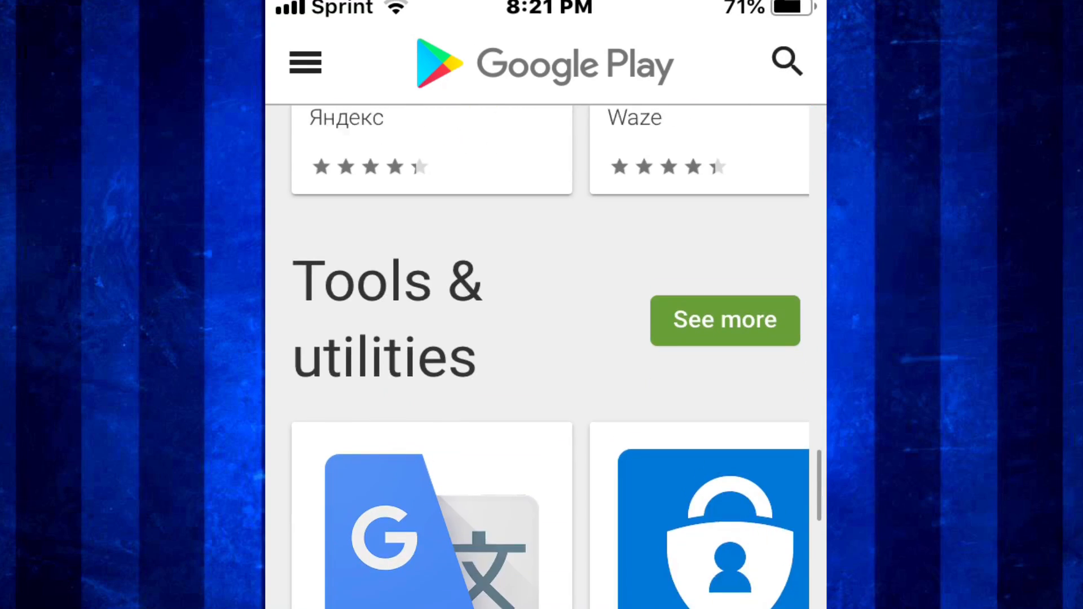
scroll(up, 3)
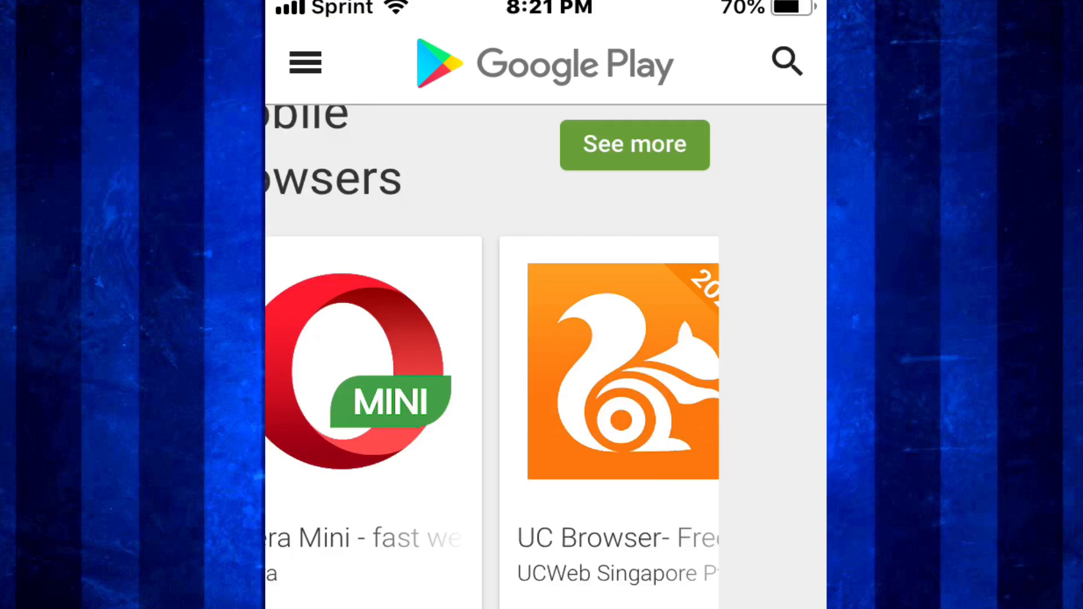
scroll(down, 3)
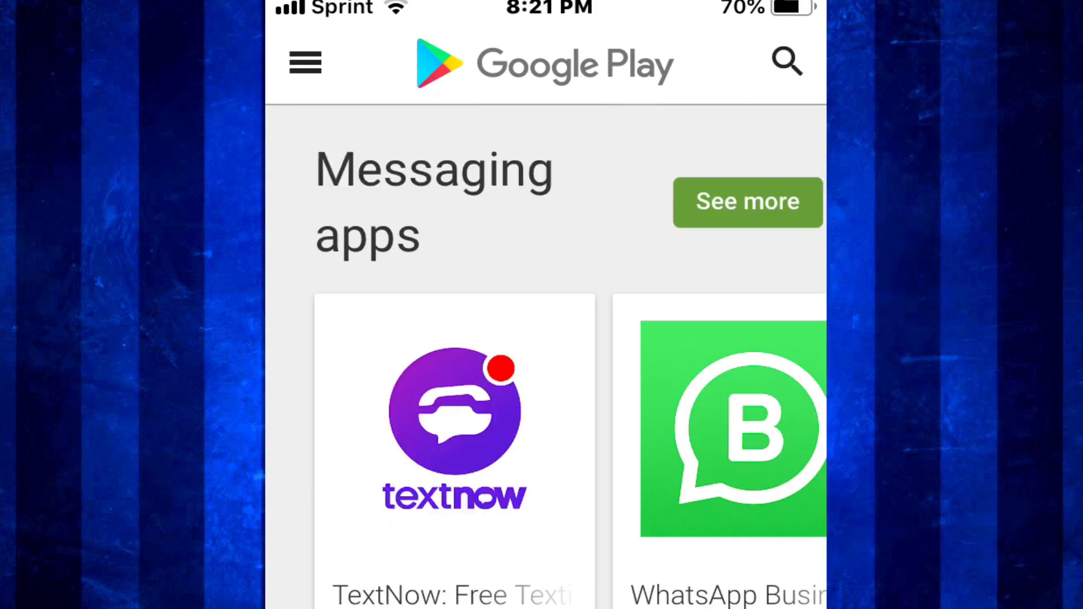
click(787, 62)
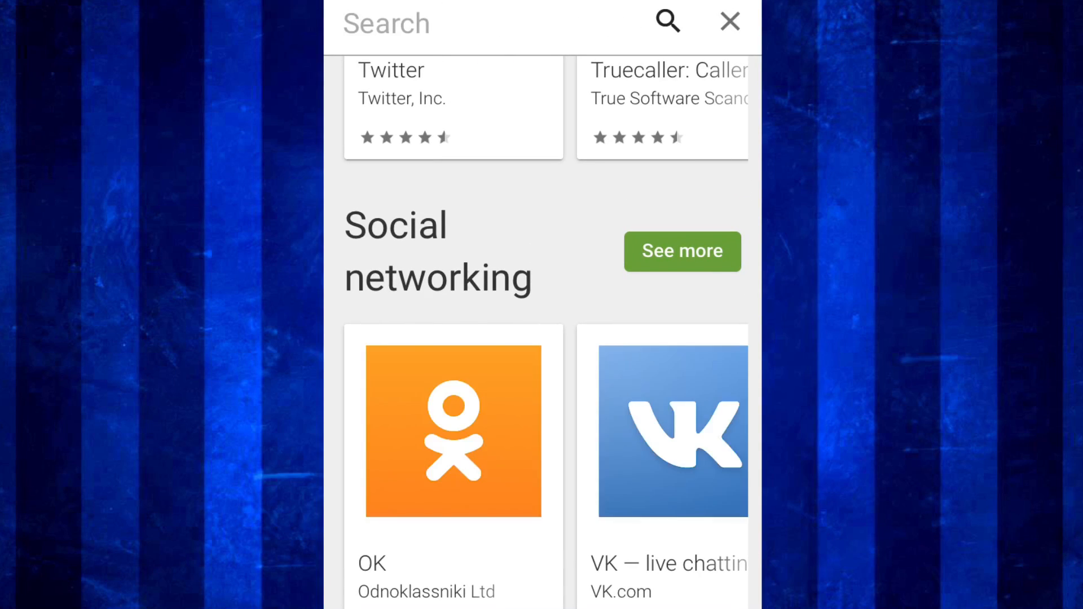
- Search for Minecraft, reach its listing, dismiss the Buy sign-in prompt and return to the store home
click(424, 39)
text(Min)
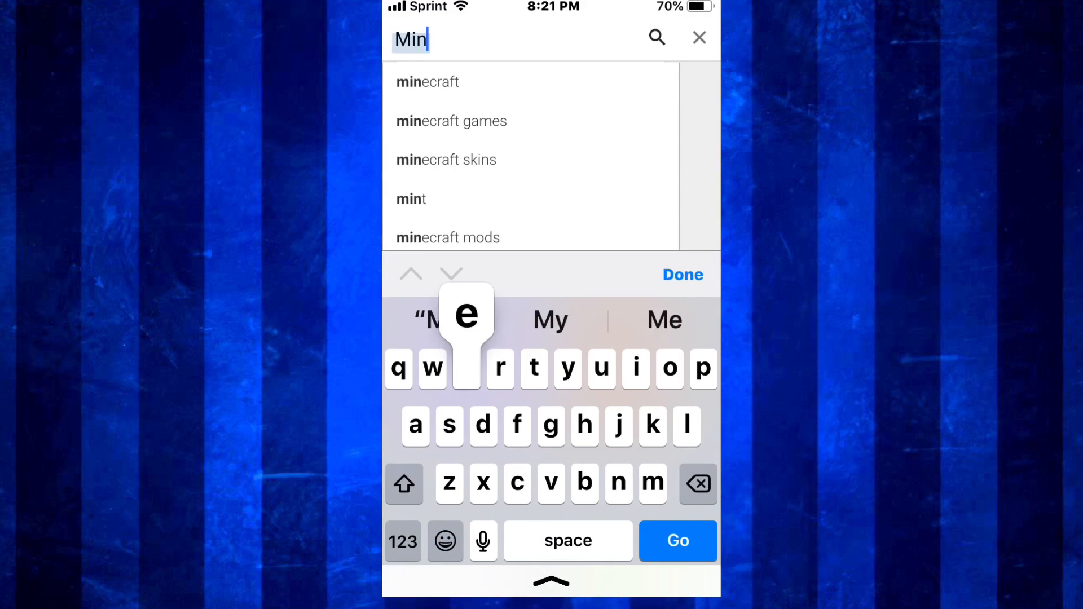
click(429, 82)
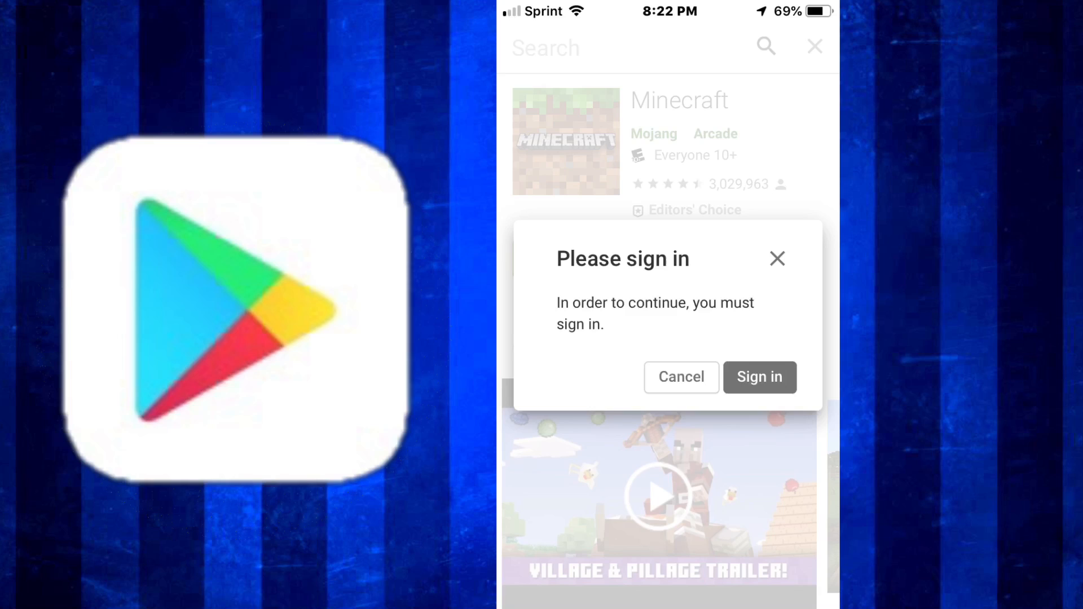
click(680, 377)
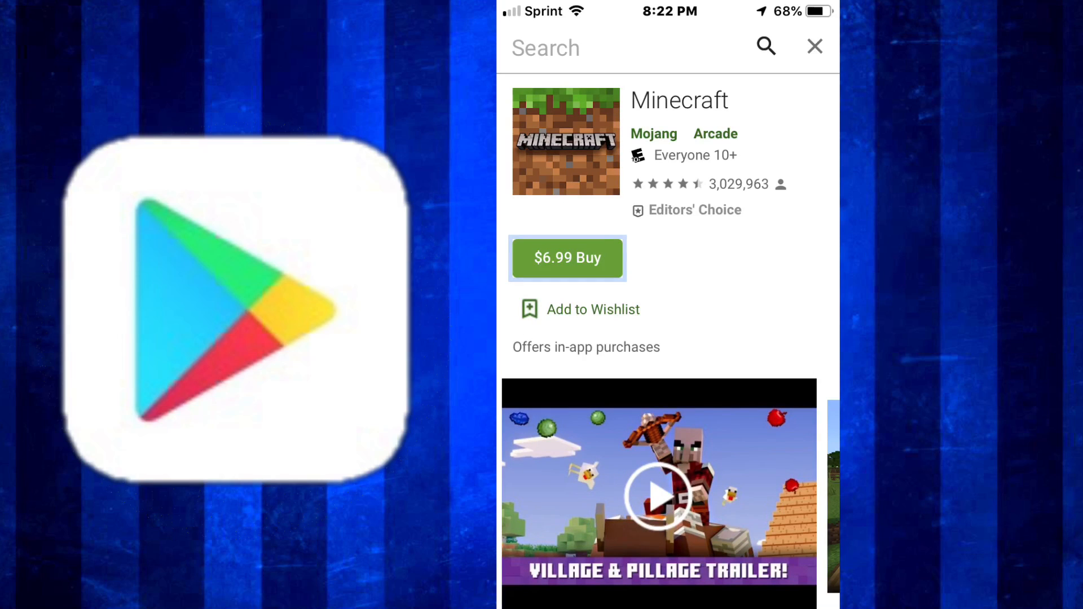
click(521, 47)
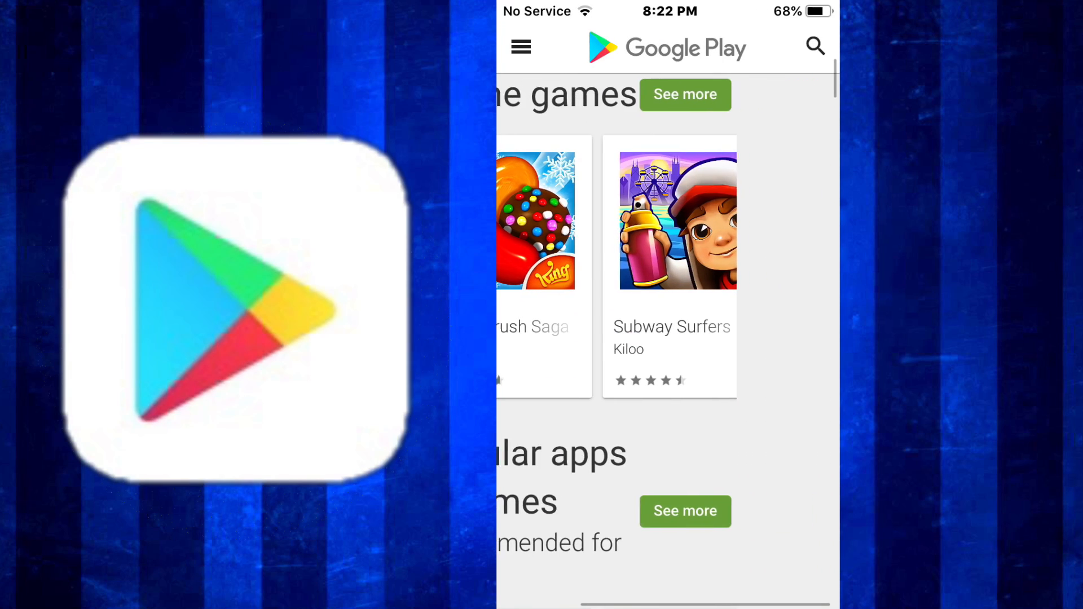
- Open WhatsApp Messenger's listing and follow its install to the Google sign-in page for Google Play
scroll(down, 3)
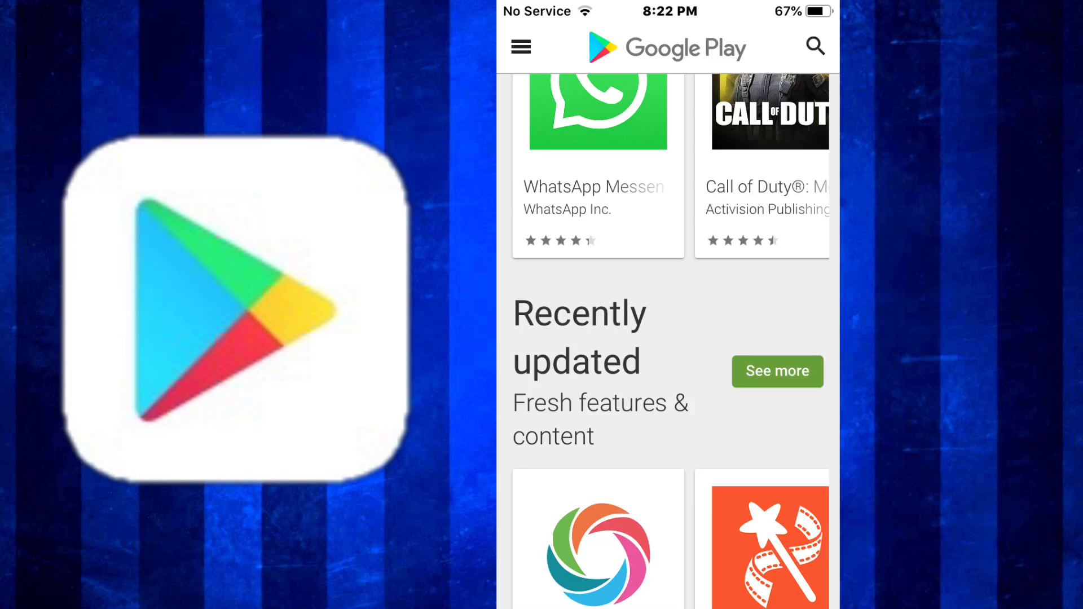
scroll(up, 3)
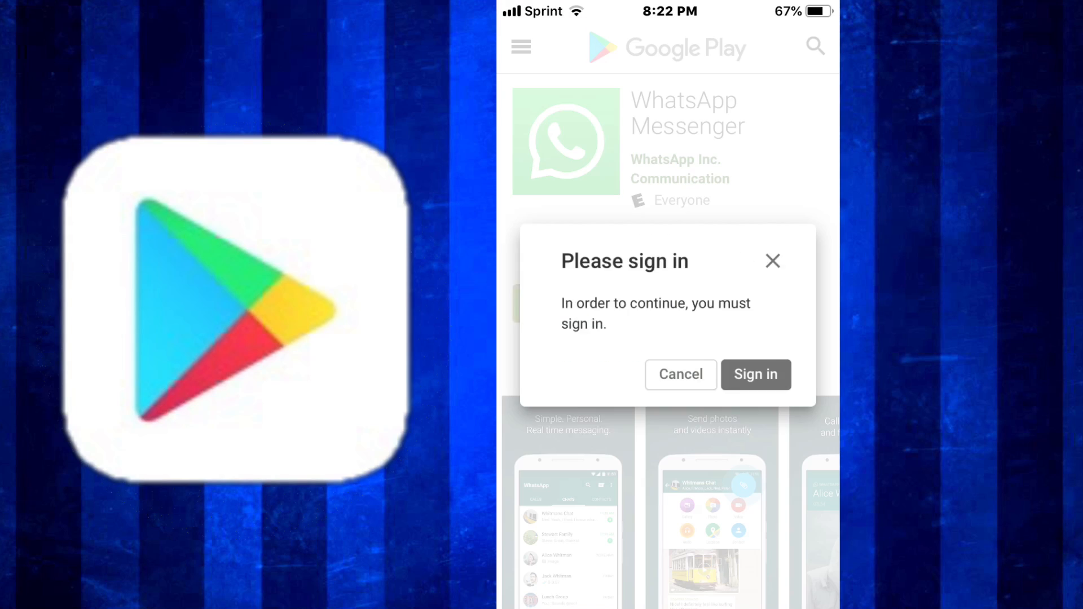
click(680, 374)
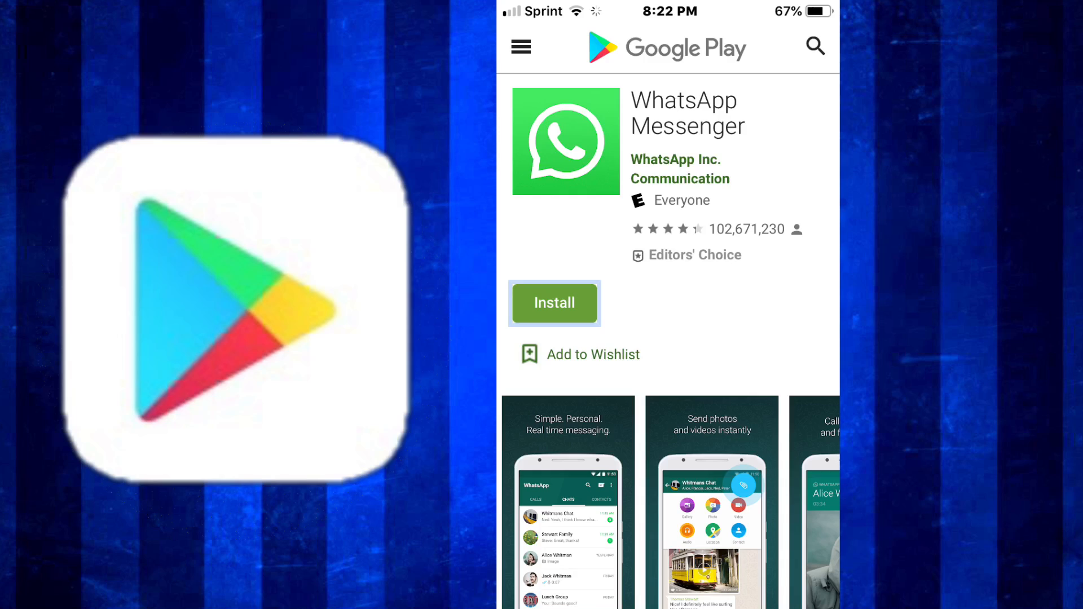
click(554, 302)
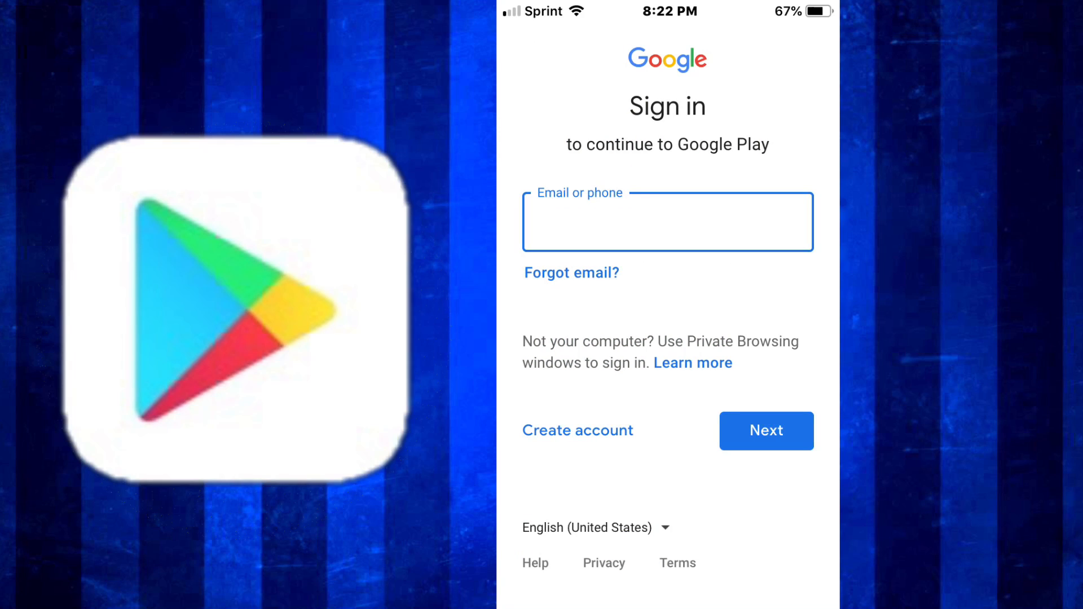